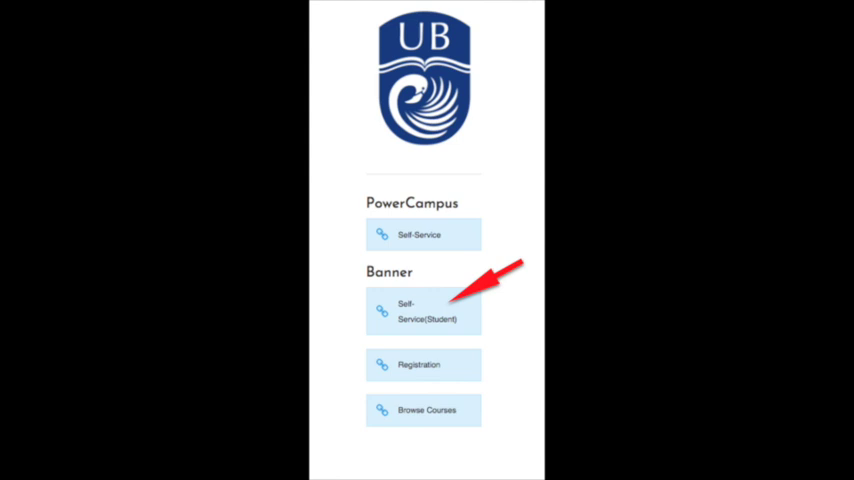
- Go to the Banner Self-Service (Student) link to reach the Ellucian sign-in page
{"action": "left_click", "coordinate": [424, 312]}
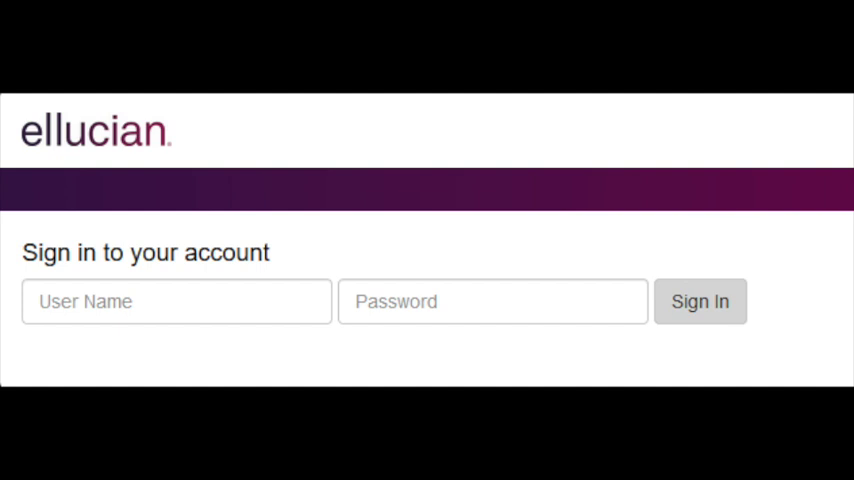
- Sign in to the student account and land on the menu listing Registration and Planning
{"action": "left_click", "coordinate": [700, 300]}
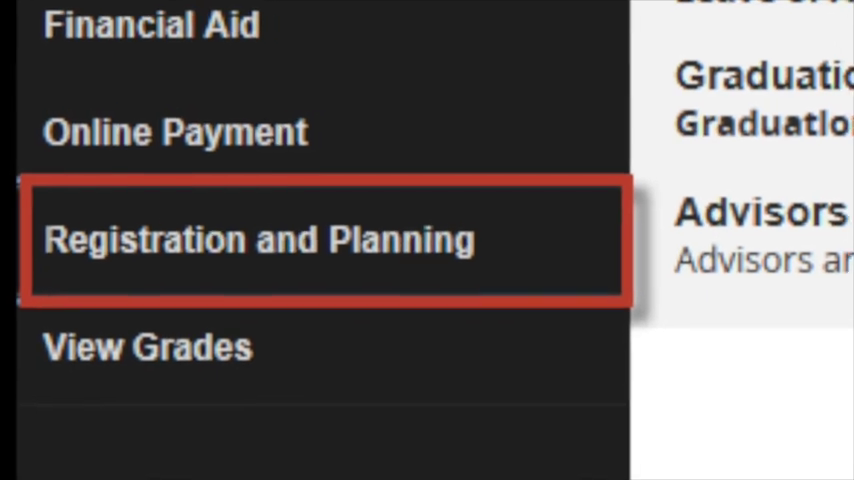
- Enter Registration and Planning to reach the Select a Term page with Fall 2018 chosen
{"action": "left_click", "coordinate": [258, 240]}
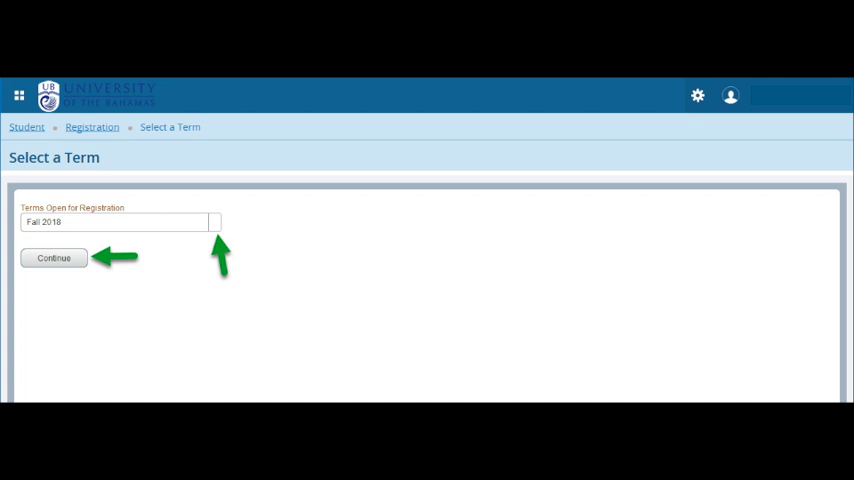
- Continue with Fall 2018 to see Prepare for Registration confirming eligibility, Freshman, no holds
{"action": "left_click", "coordinate": [52, 258]}
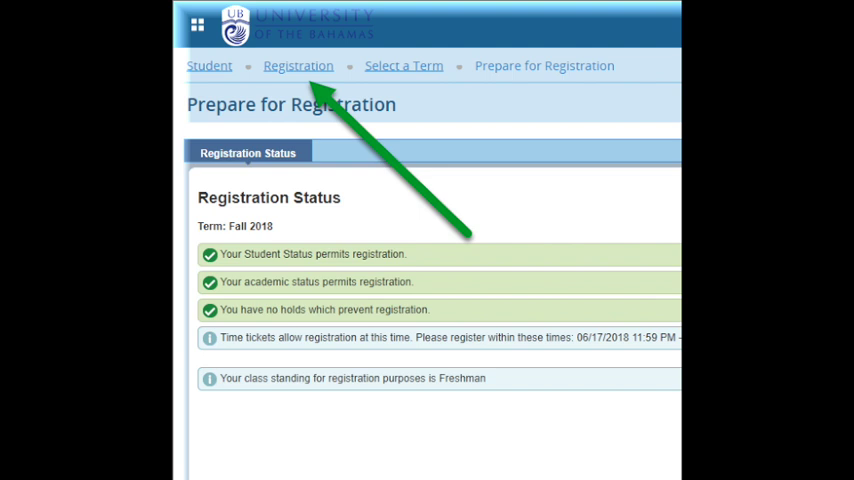
- Return to Registration, choose Register for Classes and continue with Fall 2018
{"action": "left_click", "coordinate": [298, 64]}
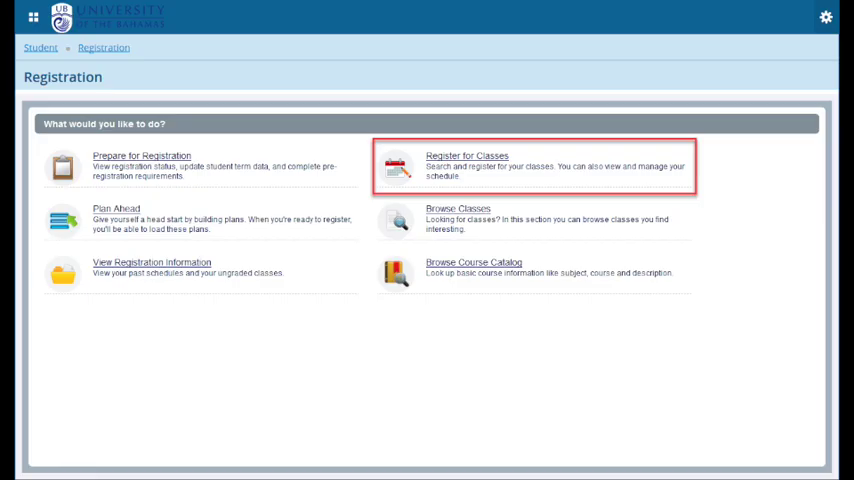
{"action": "left_click", "coordinate": [468, 164]}
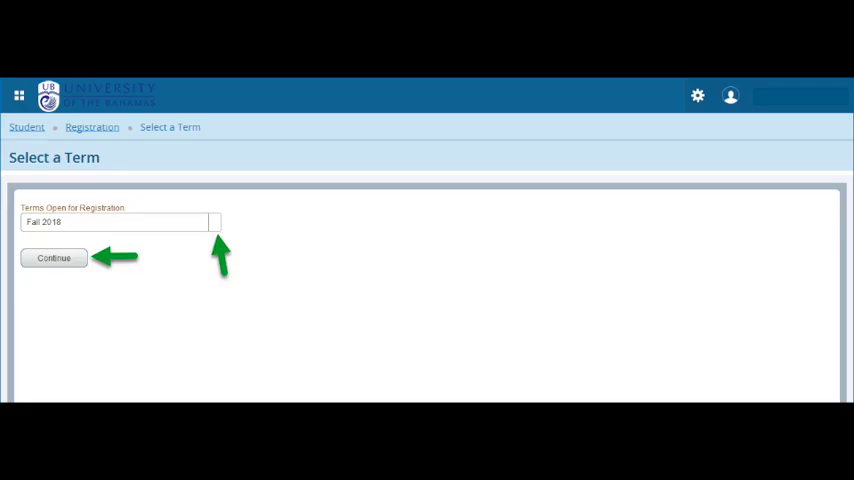
{"action": "left_click", "coordinate": [52, 258]}
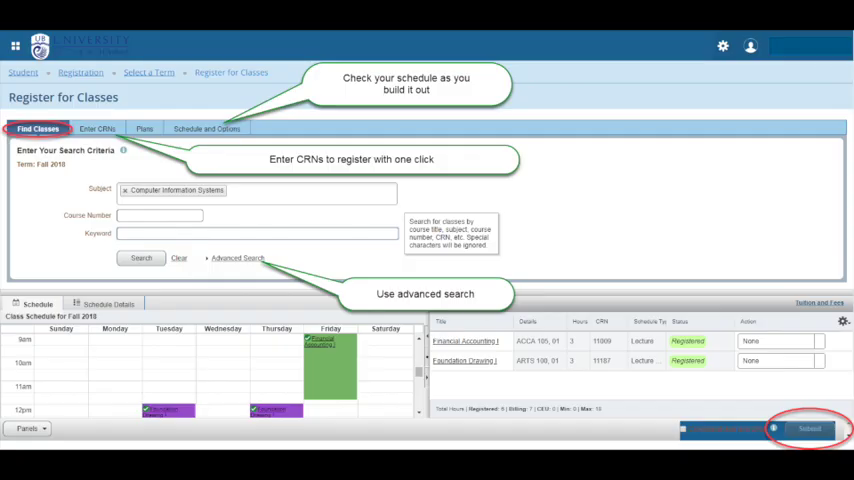